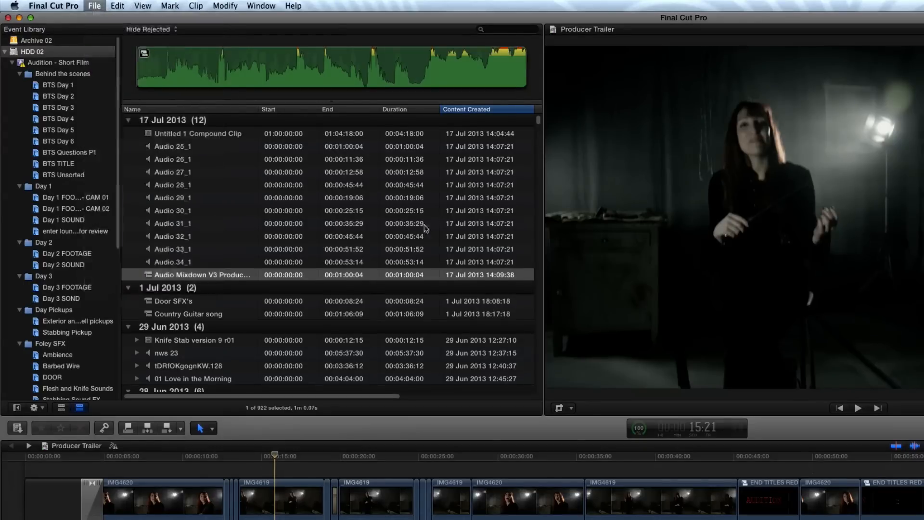
- Export the Producer Trailer project as XML into TEMP XML, then launch Logic Pro X
click(94, 5)
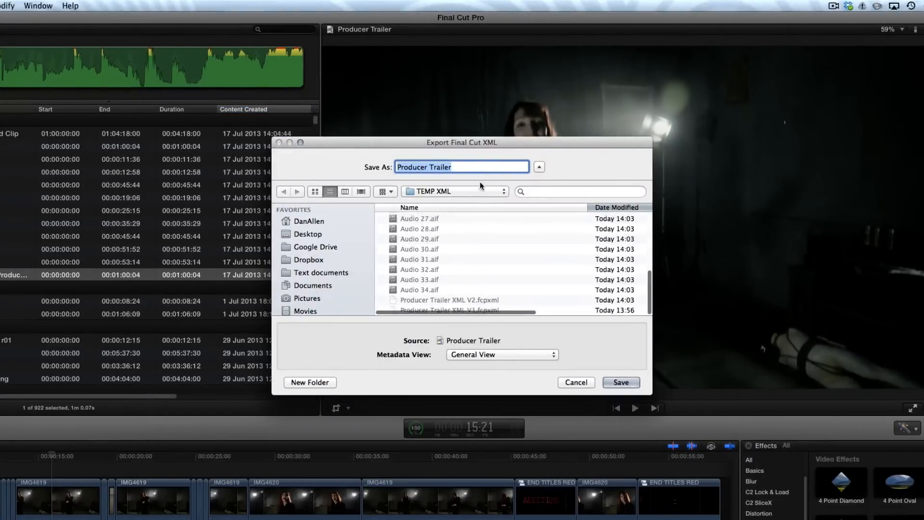
text(XML)
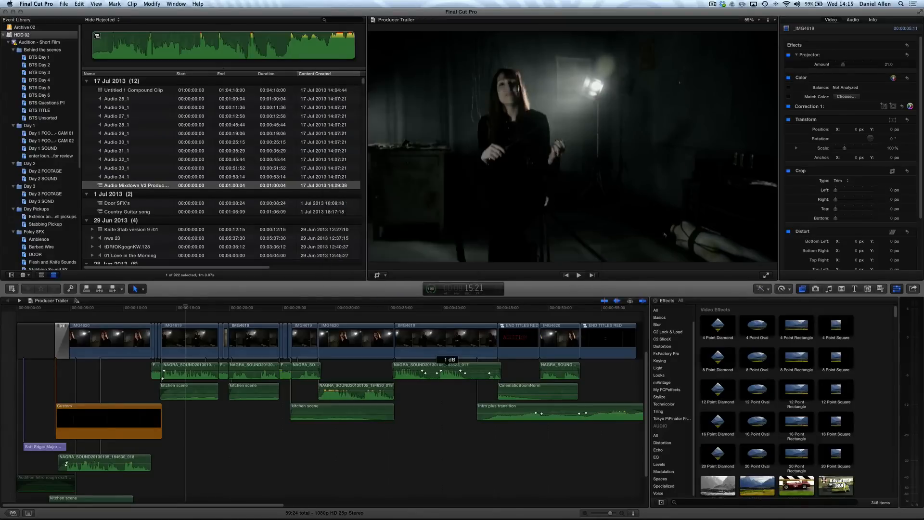
click(915, 288)
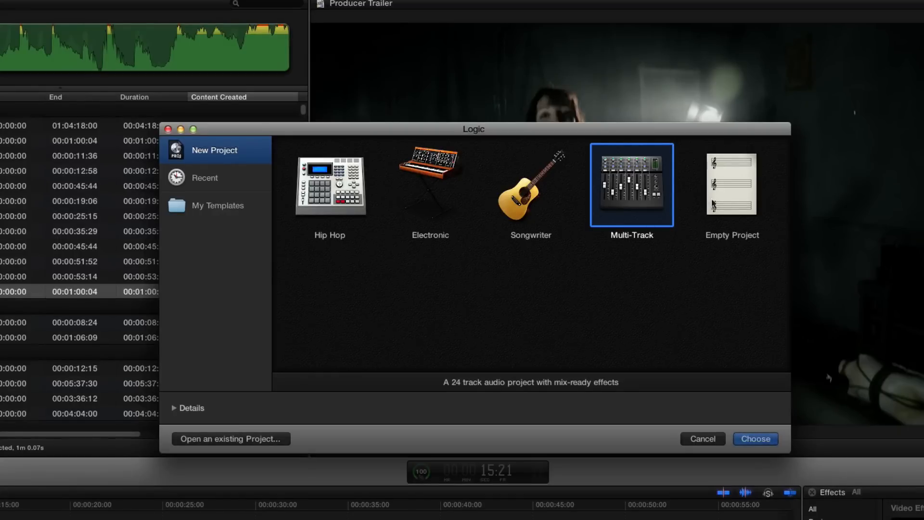
- Create a Multi-Track project and import Producer Trailer XML V4, switching to 48000 Hz
click(732, 184)
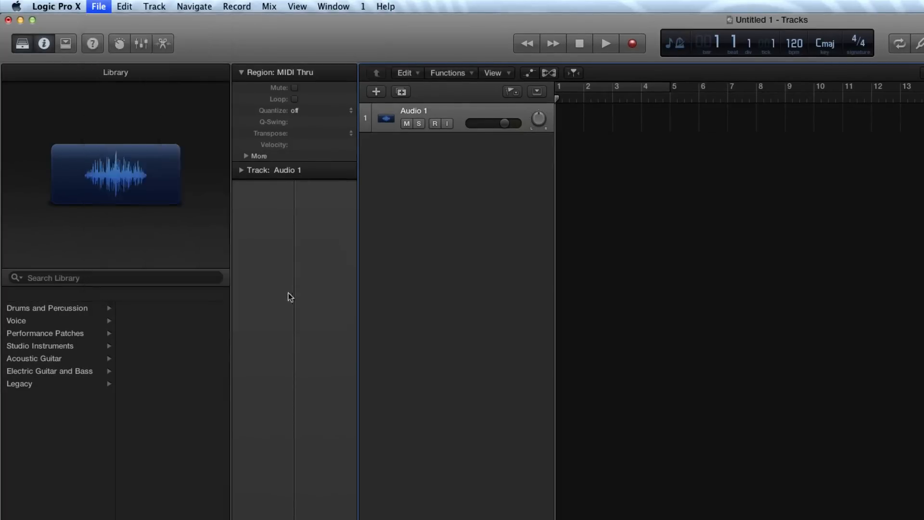
click(98, 6)
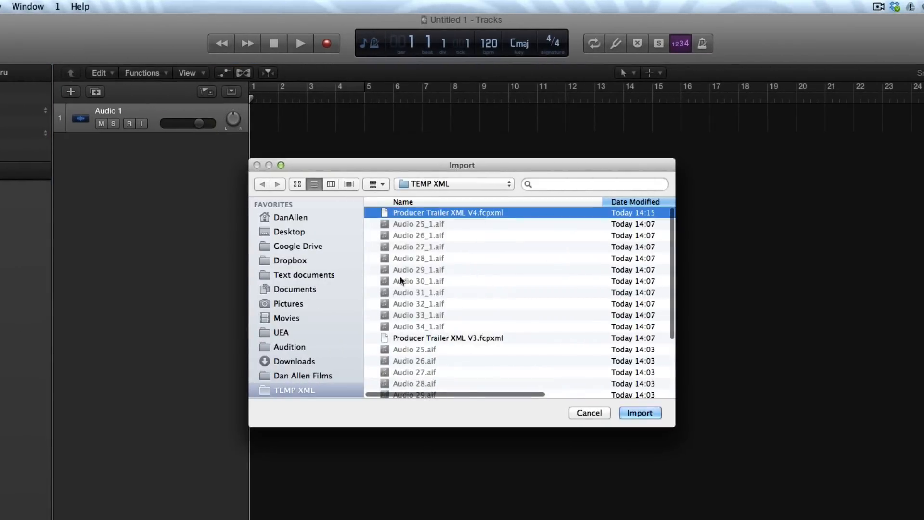
click(639, 412)
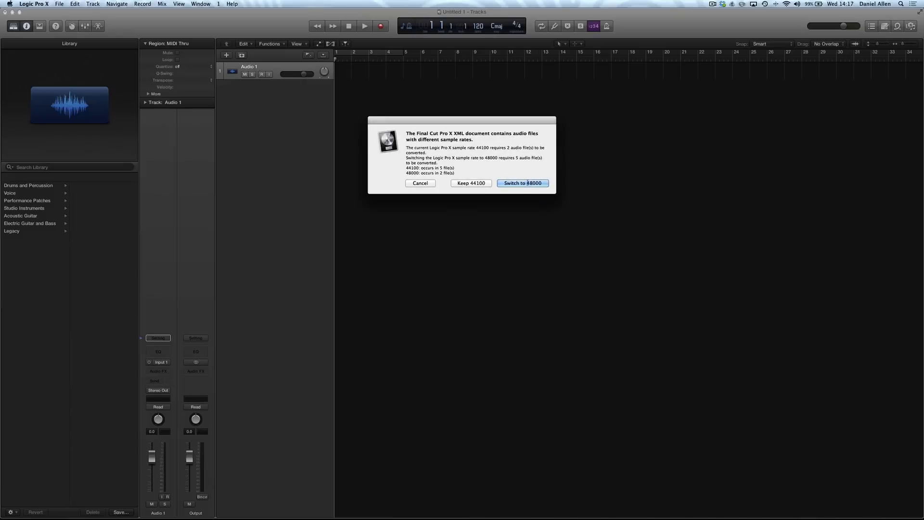
click(522, 183)
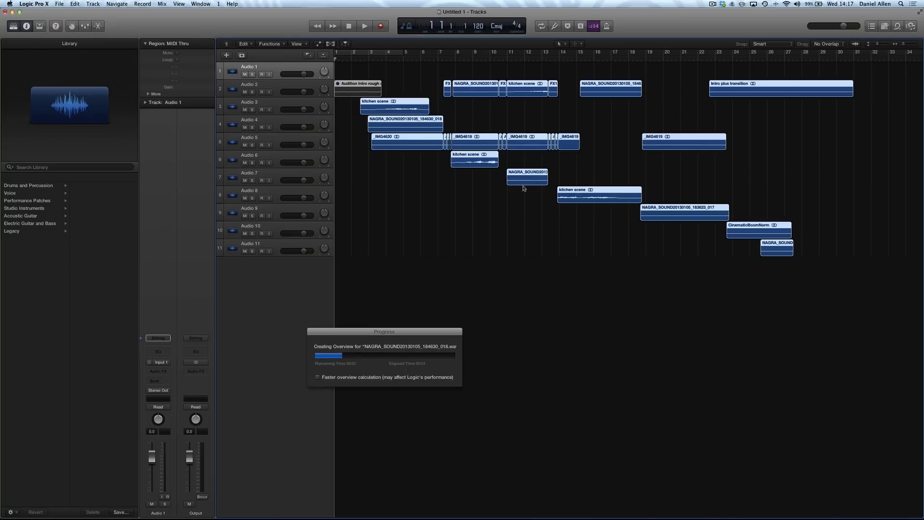
click(317, 377)
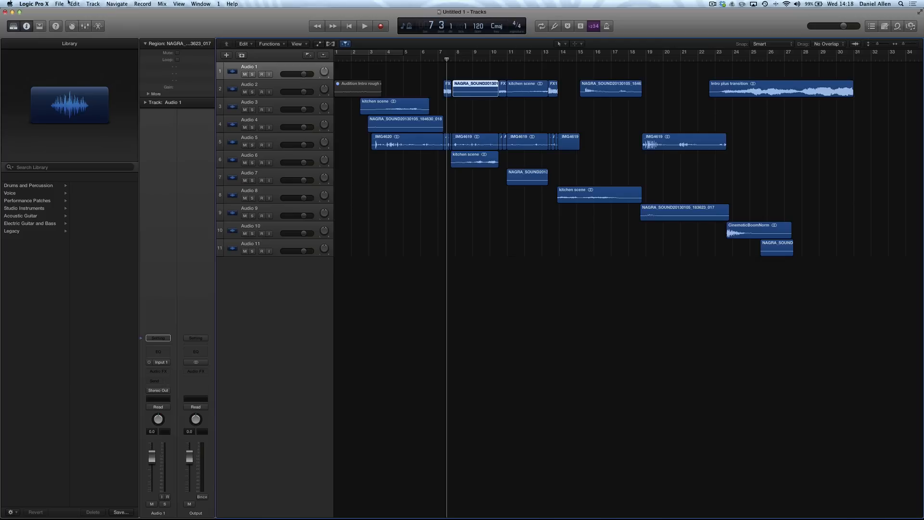
- Open Producer Trailer R03_1.mp4 as the project movie without extracting its audio
click(59, 4)
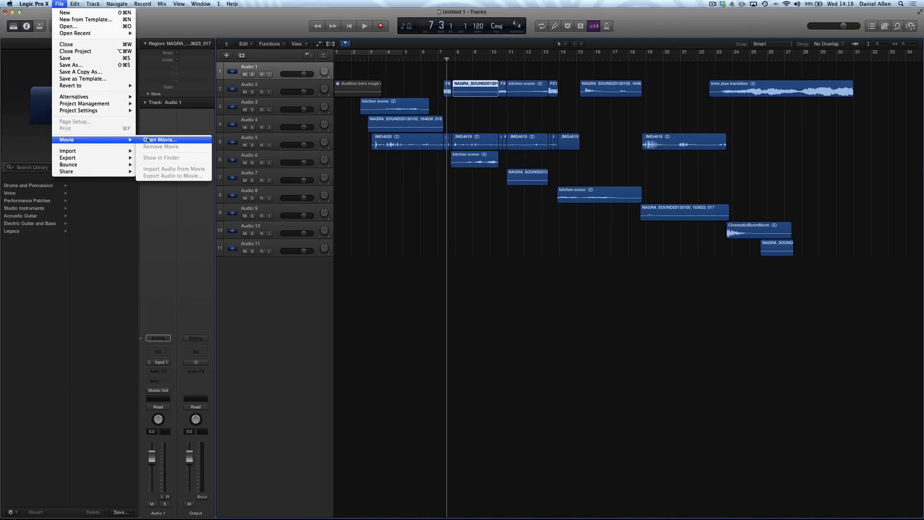
click(158, 140)
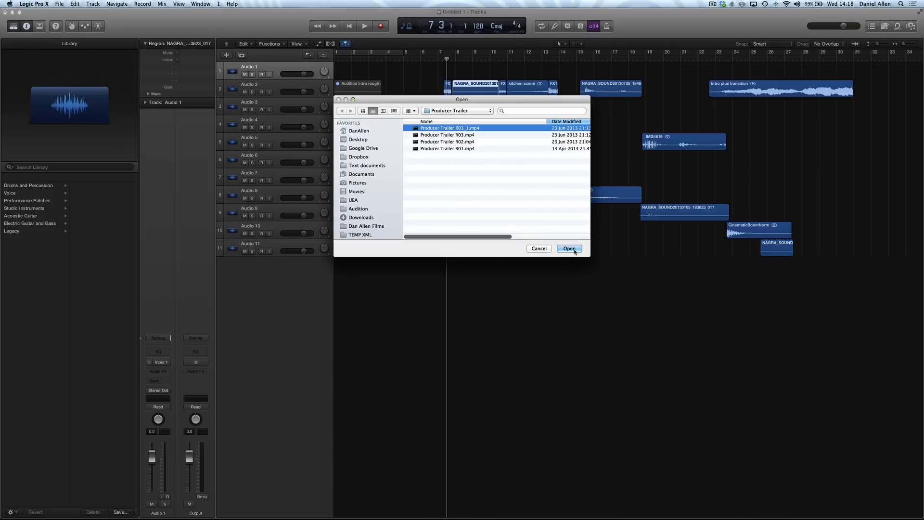
click(569, 248)
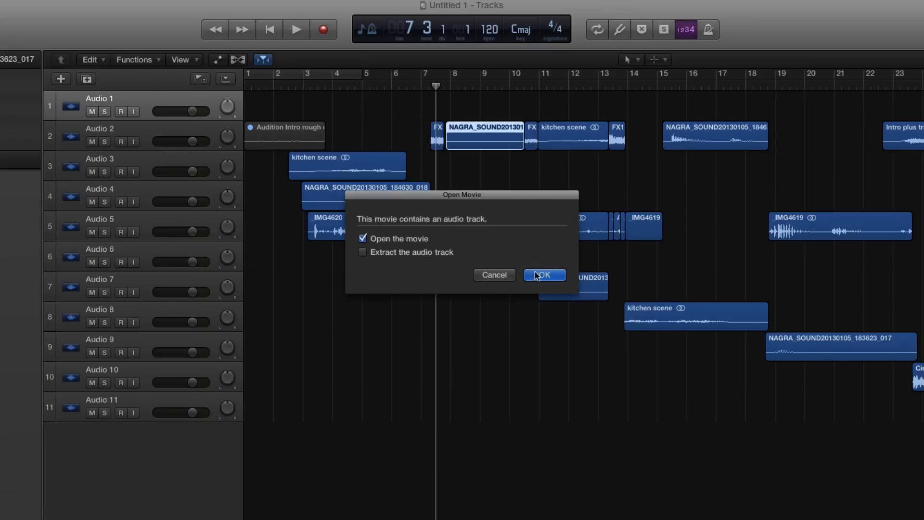
click(543, 275)
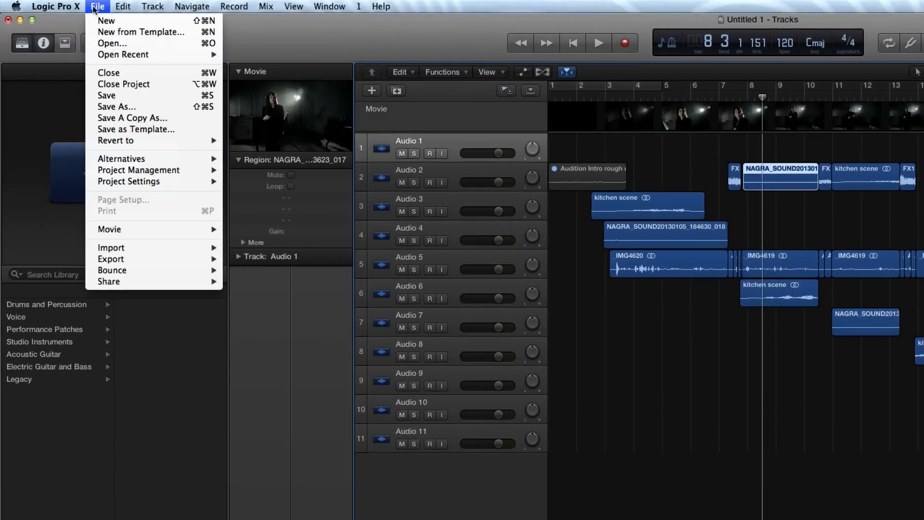
mouse_move(111, 259)
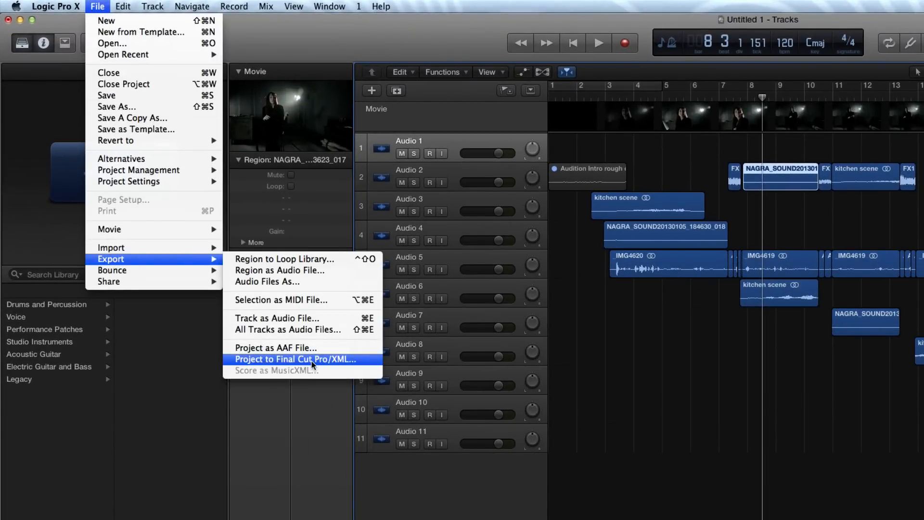
- Save the Final Cut Pro/XML export as 'Producer Trailer XML V5 FROM LOGIC' in TEMP XML
click(275, 359)
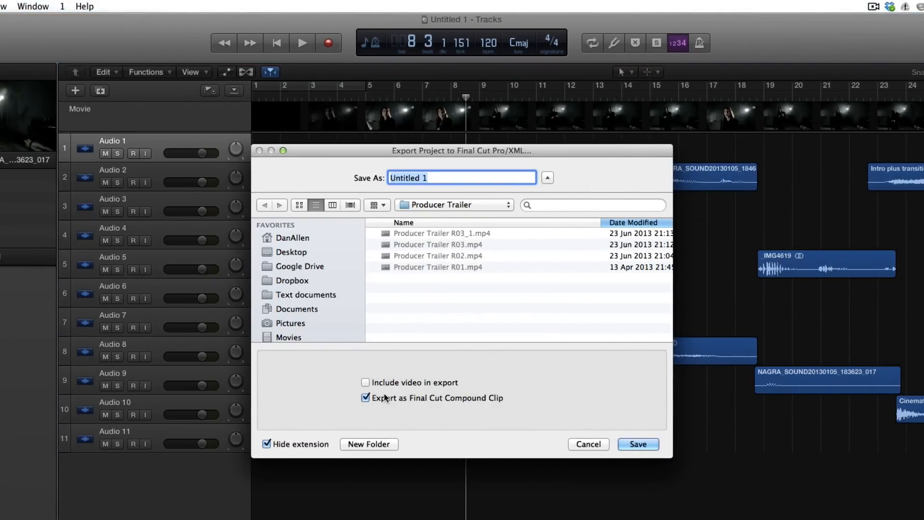
mouse_move(450, 404)
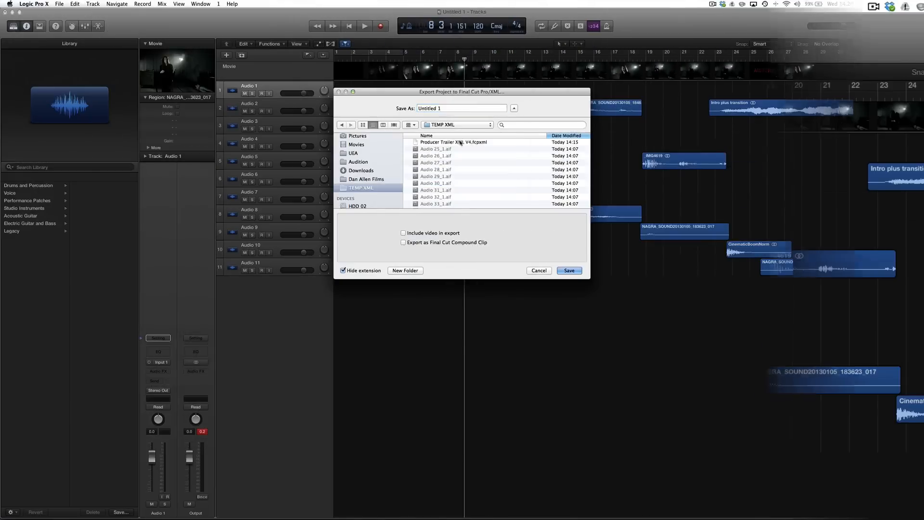
text(Producer Trailer XML V5 FROM LOGIC)
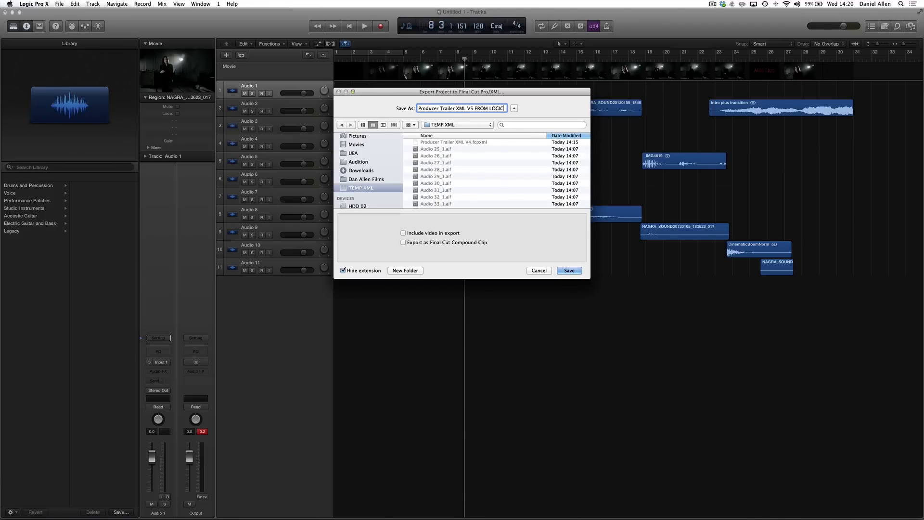
click(567, 271)
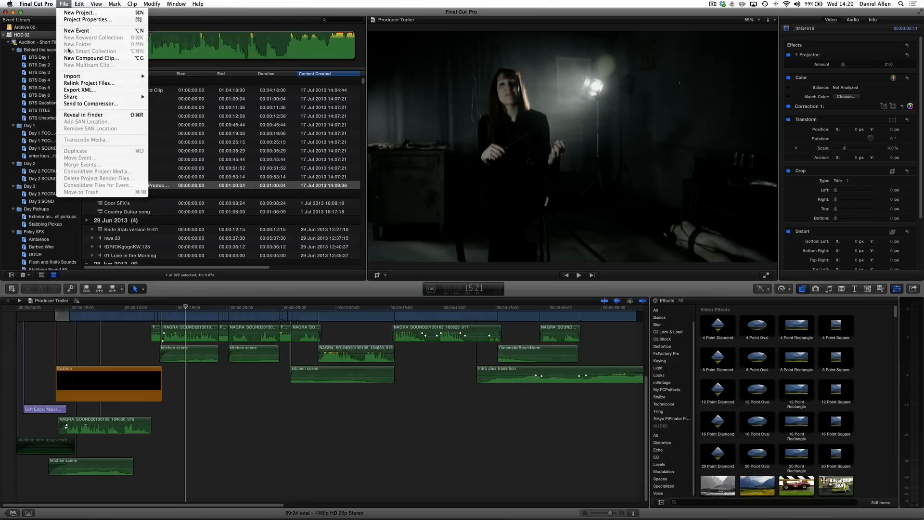
mouse_move(72, 76)
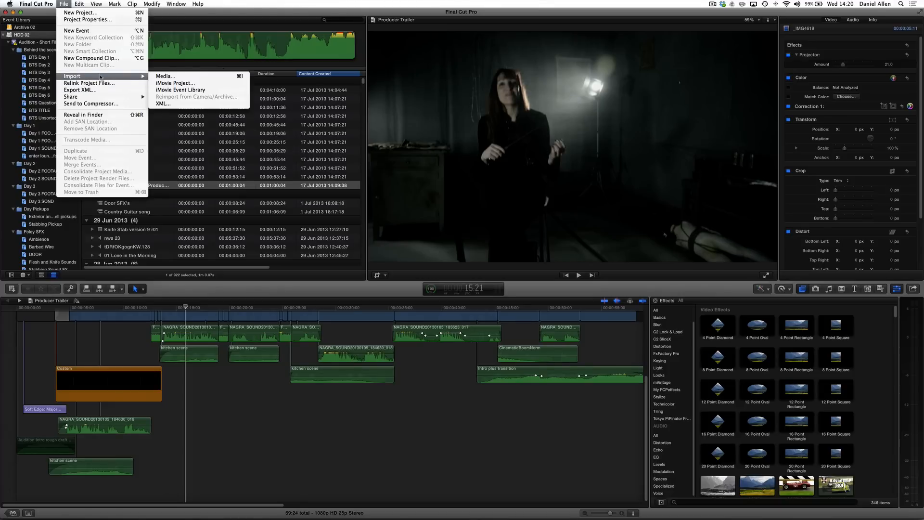
- Import Producer Trailer XML V5 FROM LOGIC.fcpxml through the XML import window
click(162, 104)
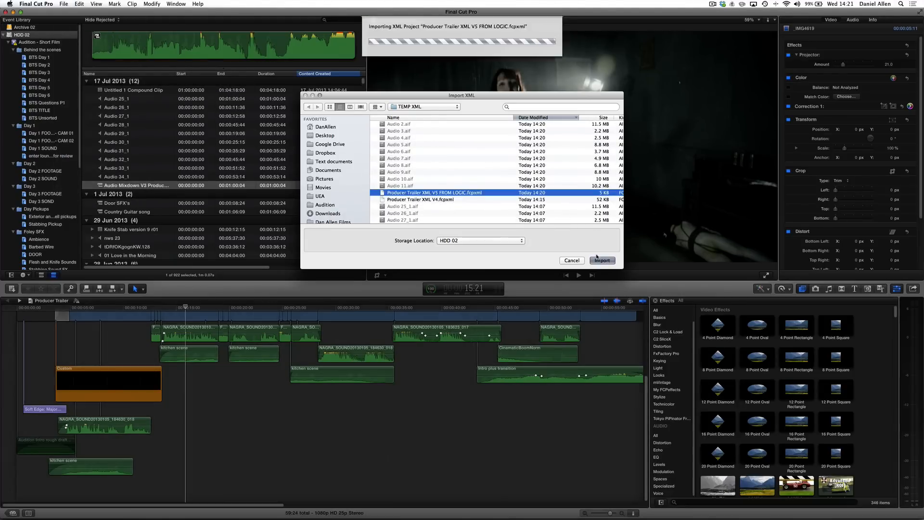
click(602, 260)
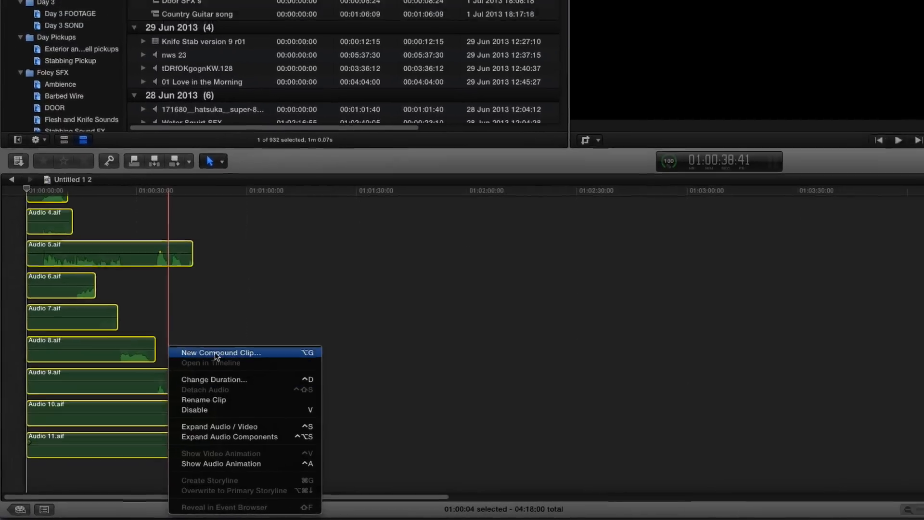
- Turn the selected audio clips into the LOGIC AUDIO XML V5 compound clip in Producer Trailer
click(221, 352)
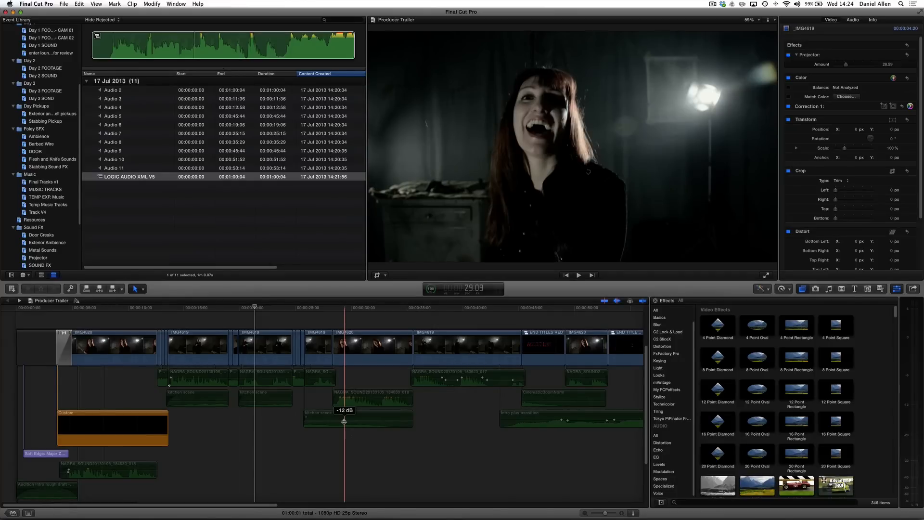
click(712, 4)
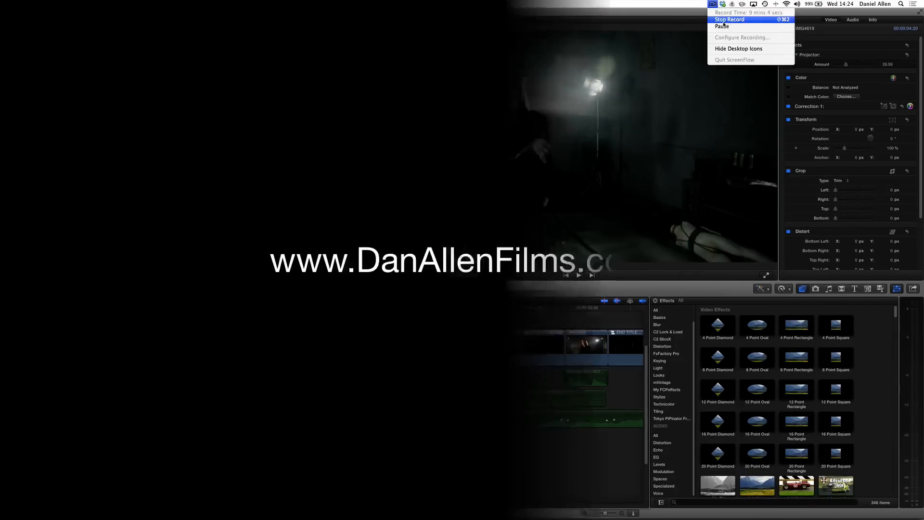